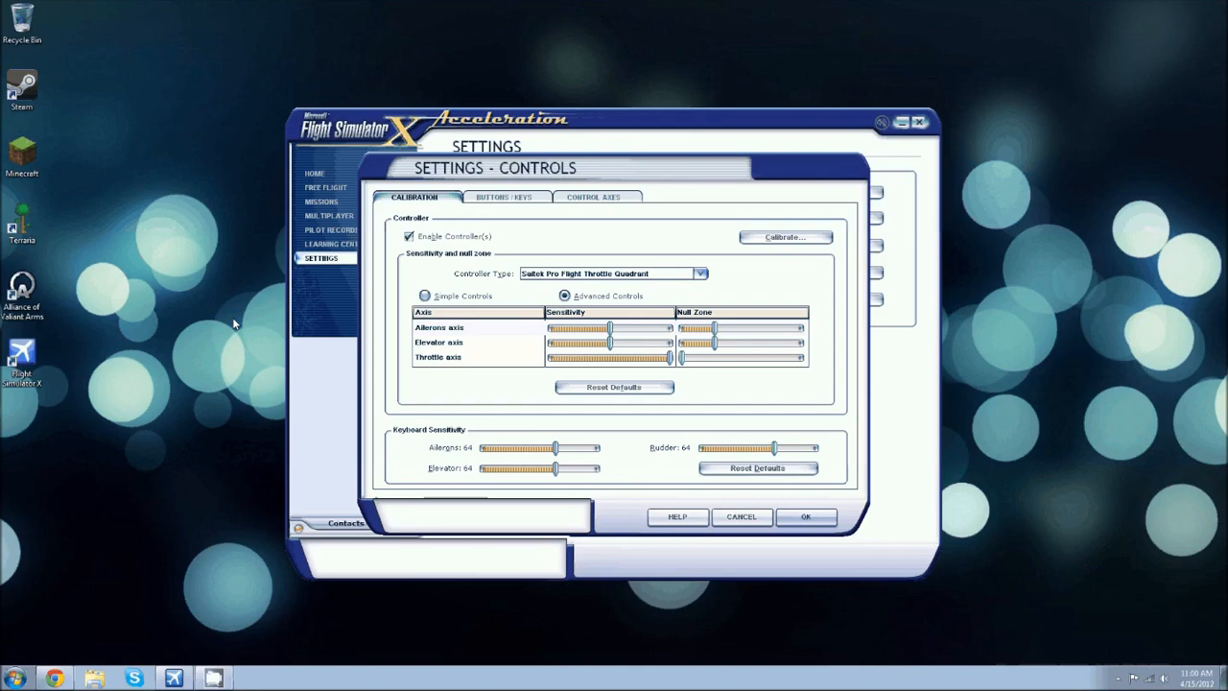
mouse_move(563, 252)
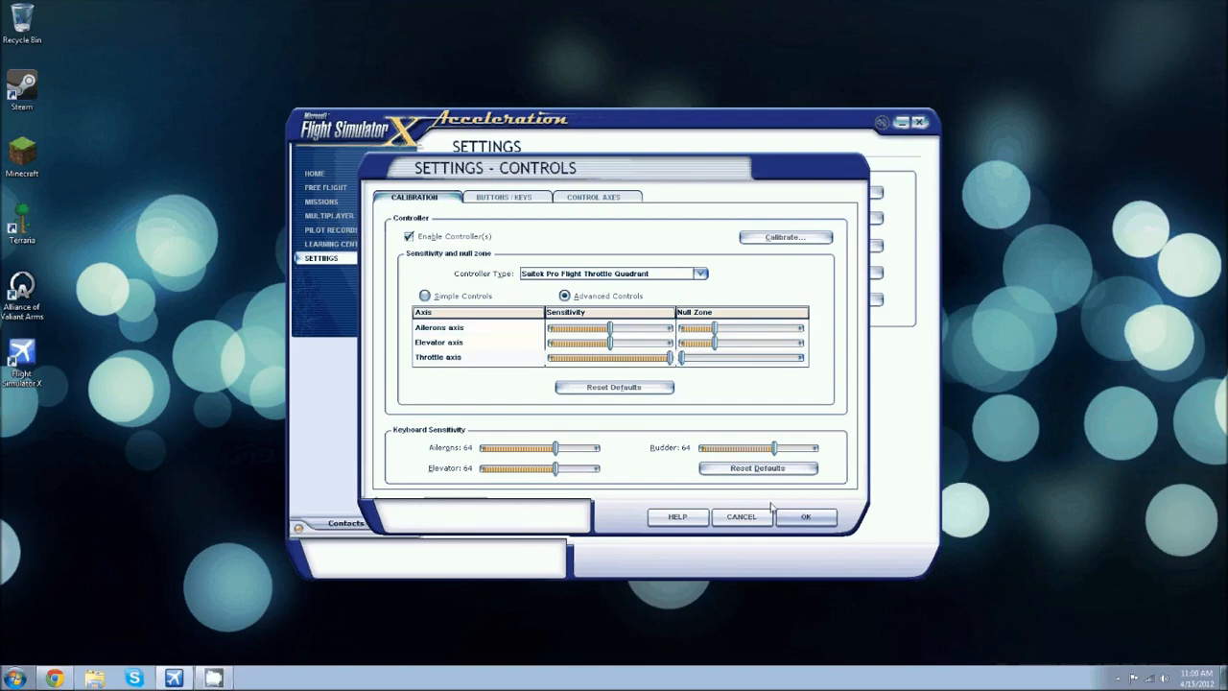
mouse_move(806, 517)
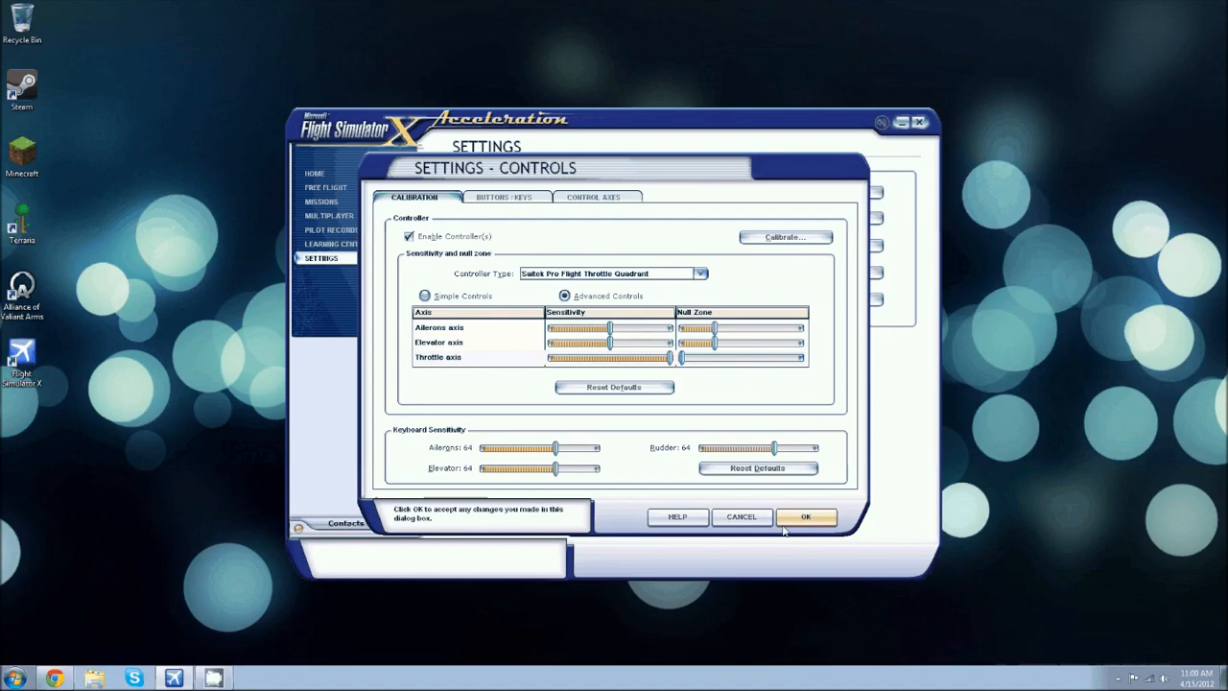
Close the controls settings and open the %appdata Roaming folder from Start search.
click(806, 516)
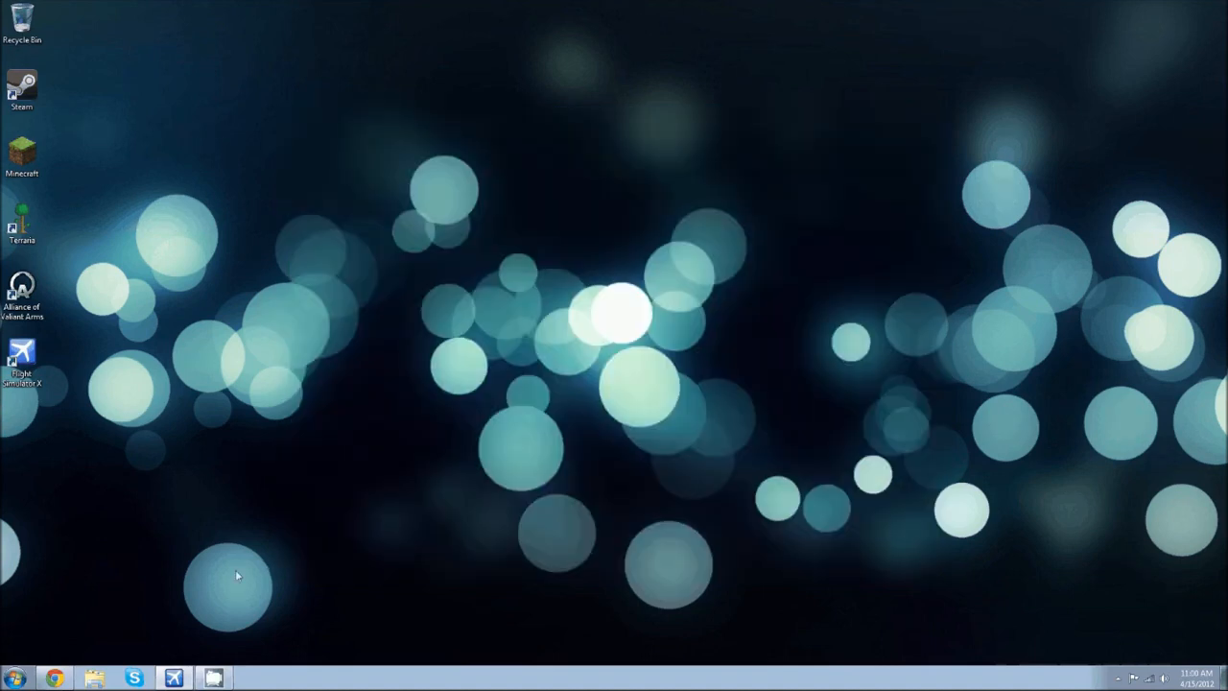
mouse_move(108, 537)
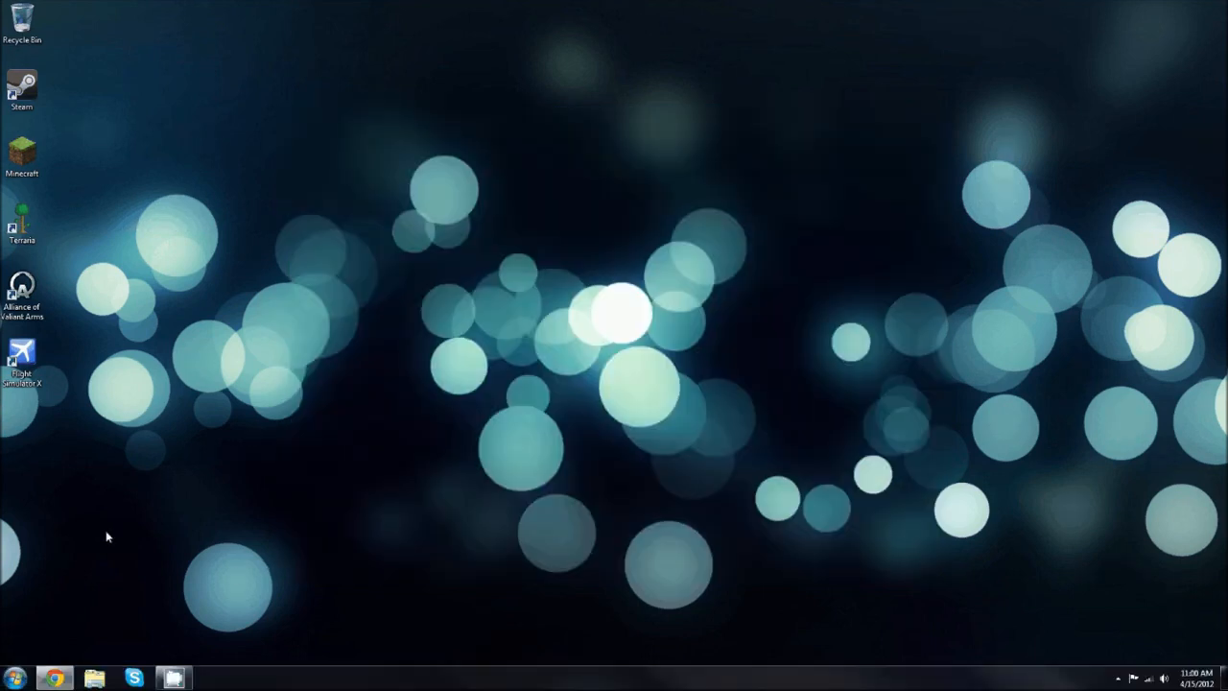
click(14, 677)
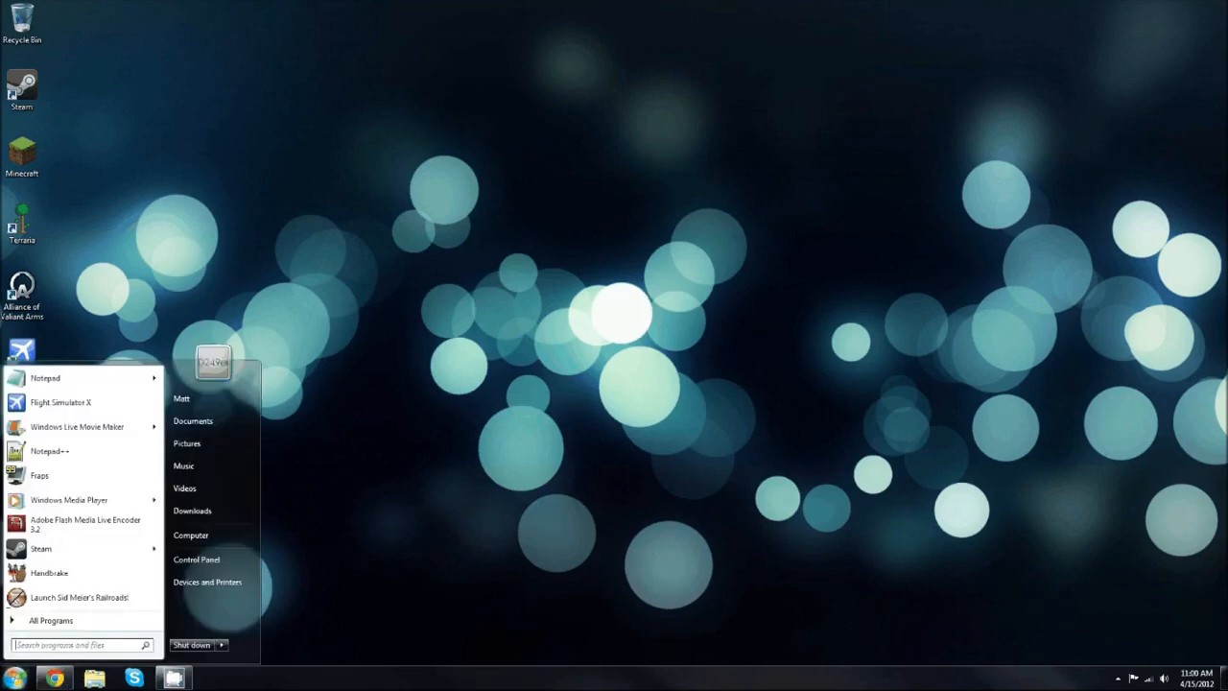
text(%appdata)
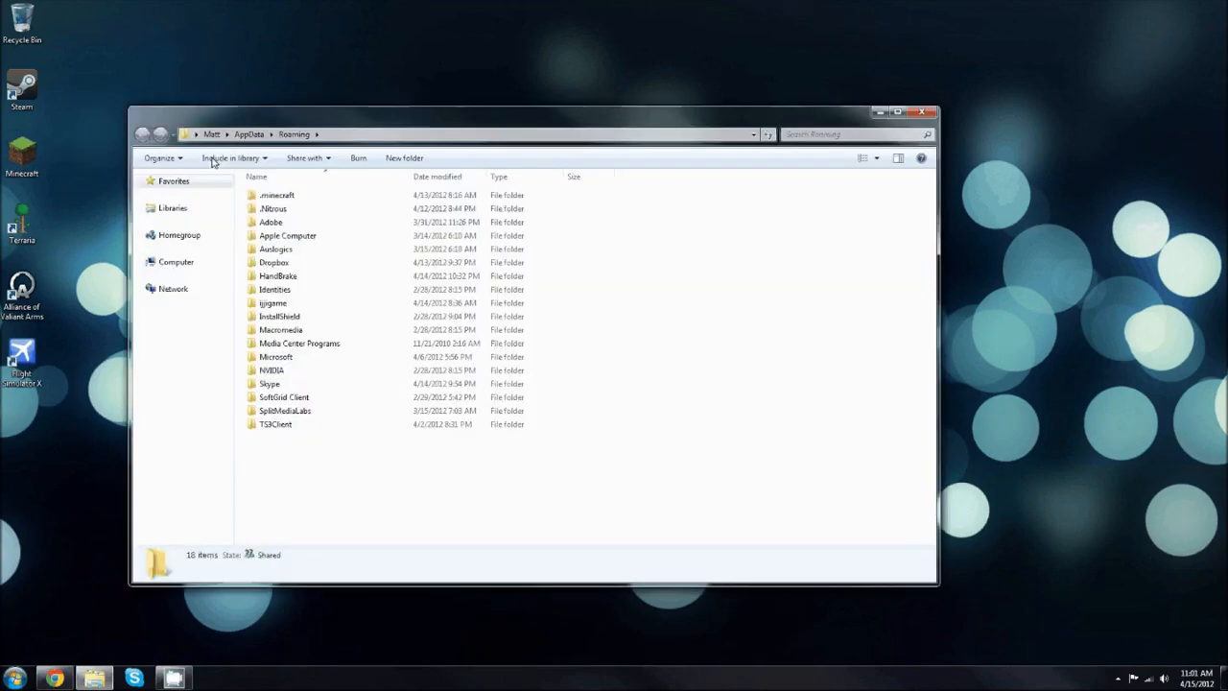
Open the Microsoft and FSX folders and bring up options for the Standard file.
double_click(276, 356)
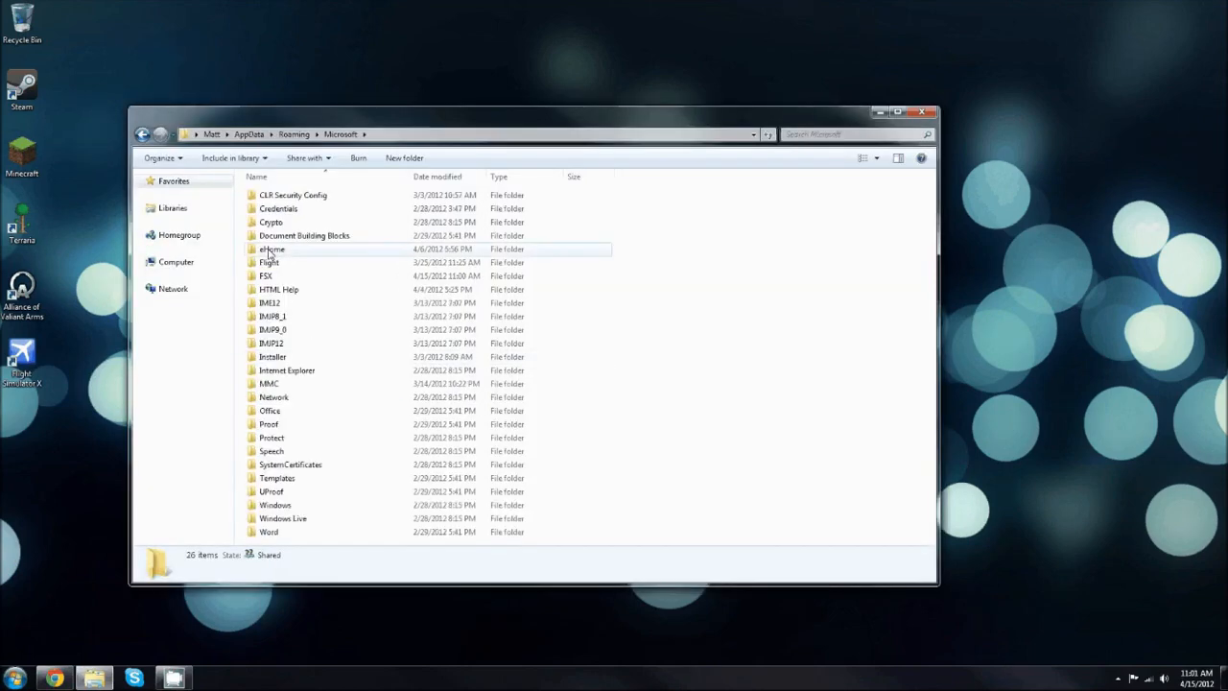
double_click(266, 275)
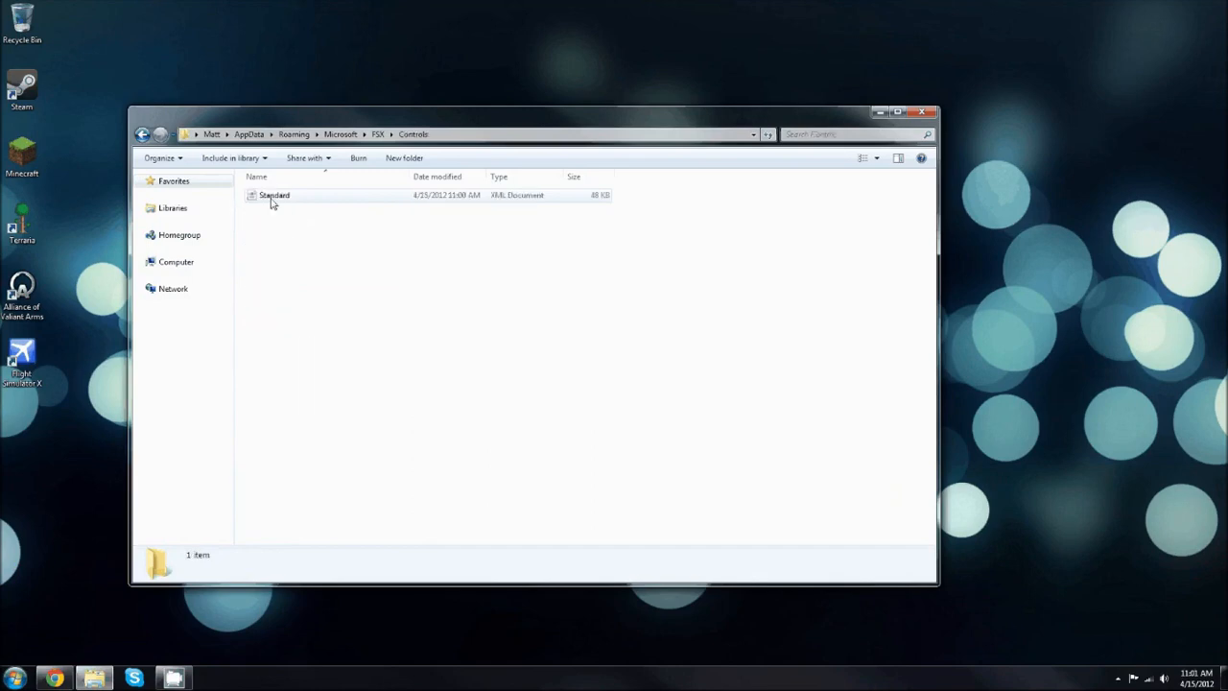
right_click(274, 195)
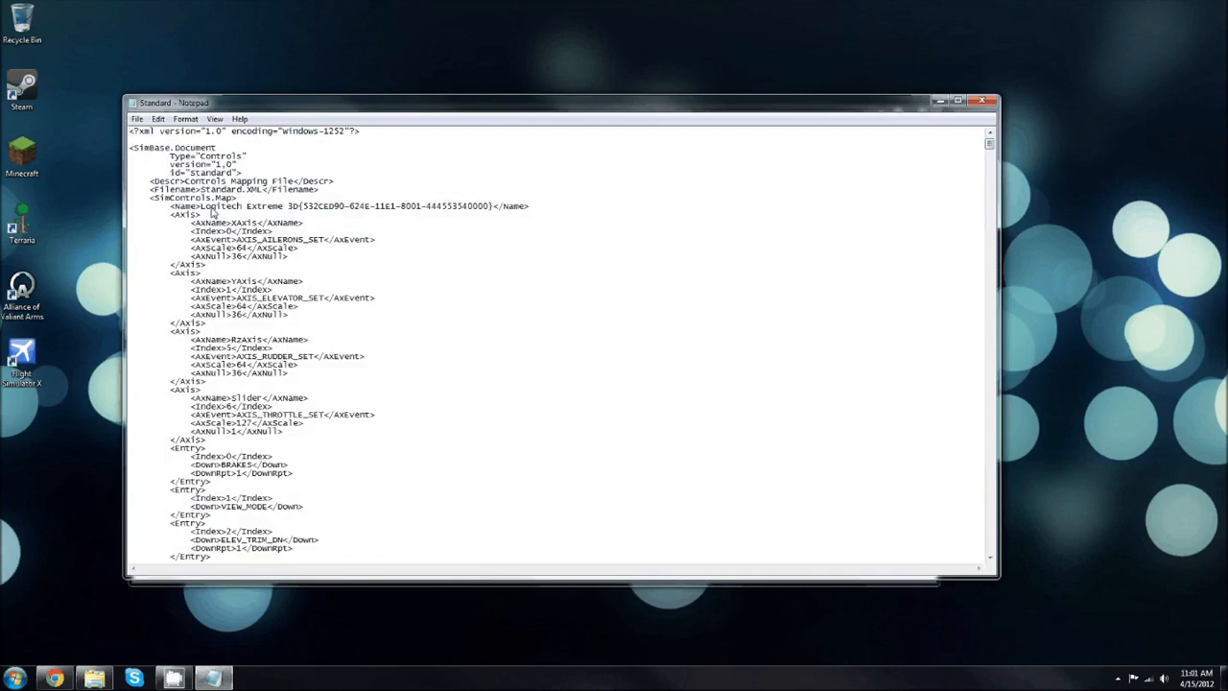
mouse_move(963, 143)
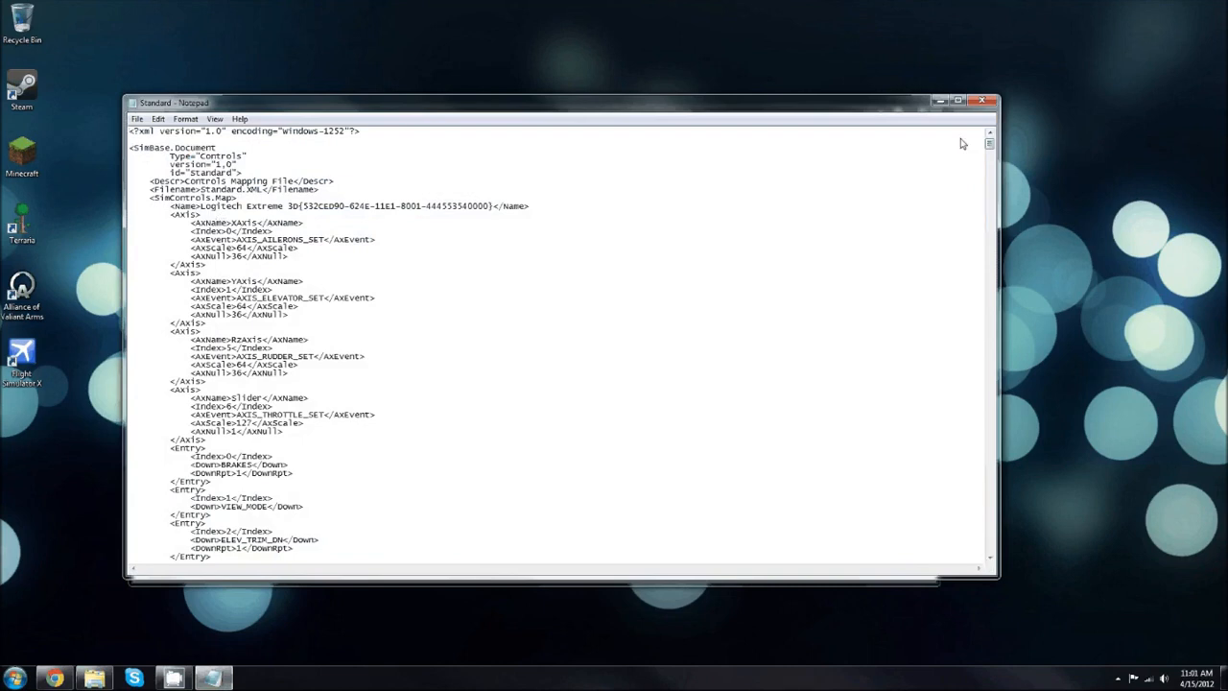
Scroll Standard.xml past the yoke sections to the Saitek Pro Flight Throttle Quadrant map.
scroll(down, 3)
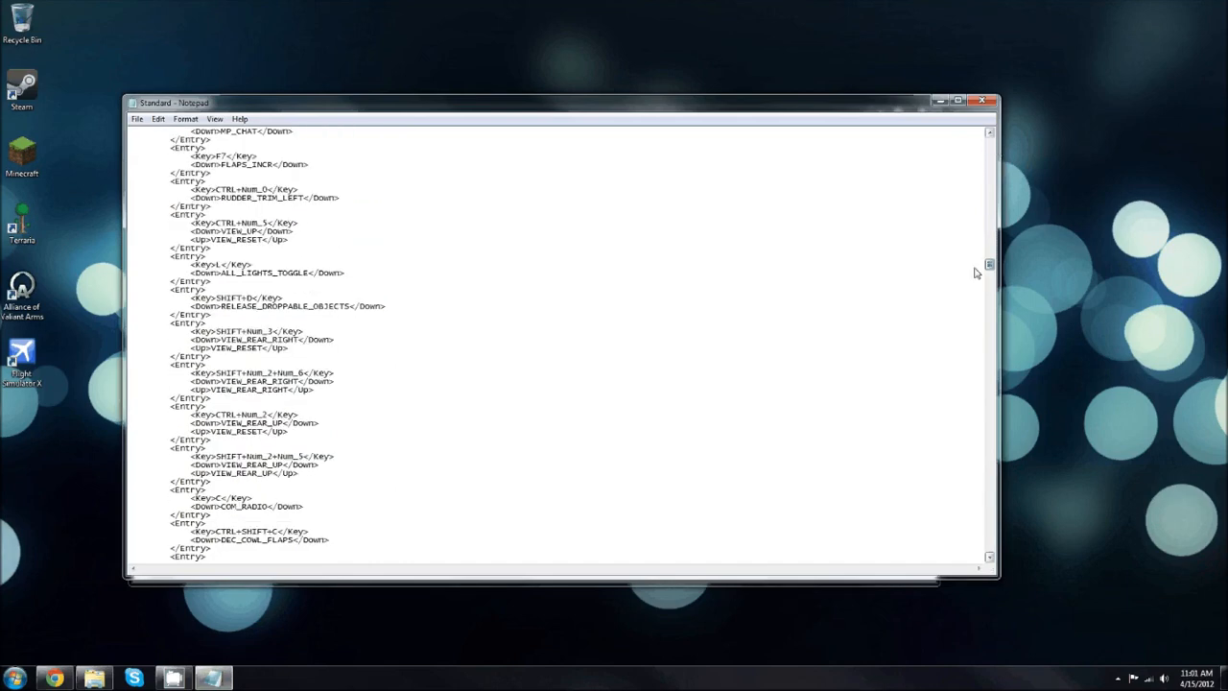
scroll(down, 3)
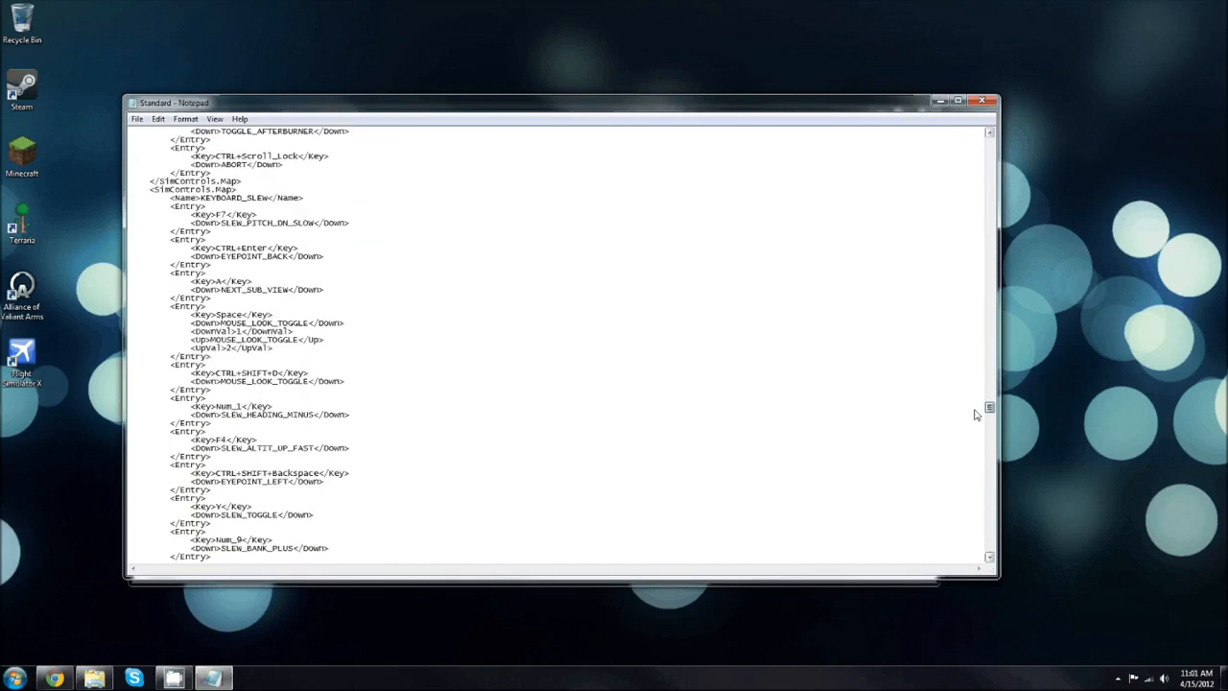
scroll(down, 3)
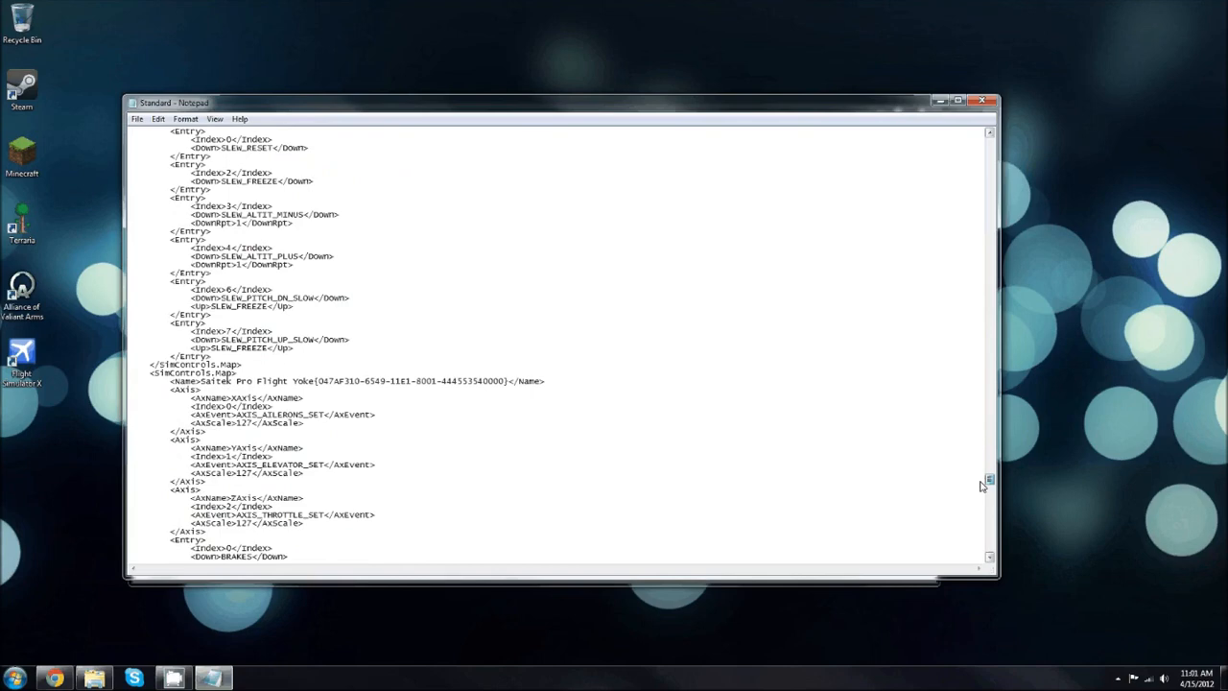
scroll(down, 3)
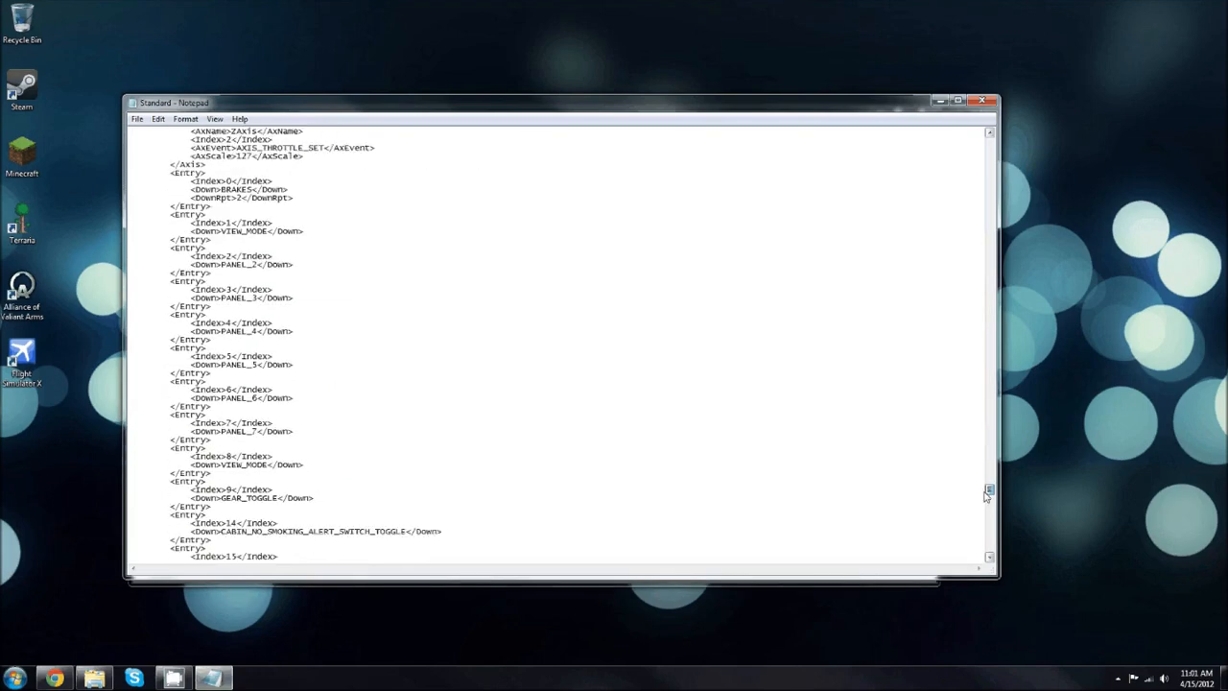
scroll(down, 3)
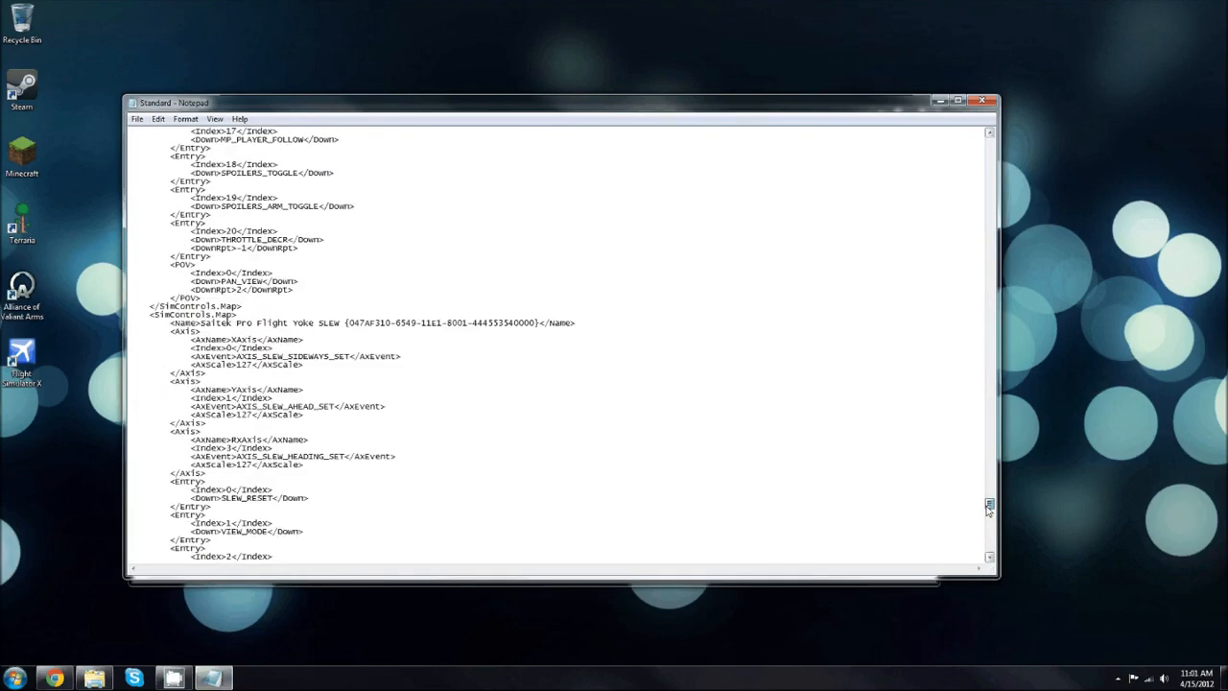
scroll(down, 3)
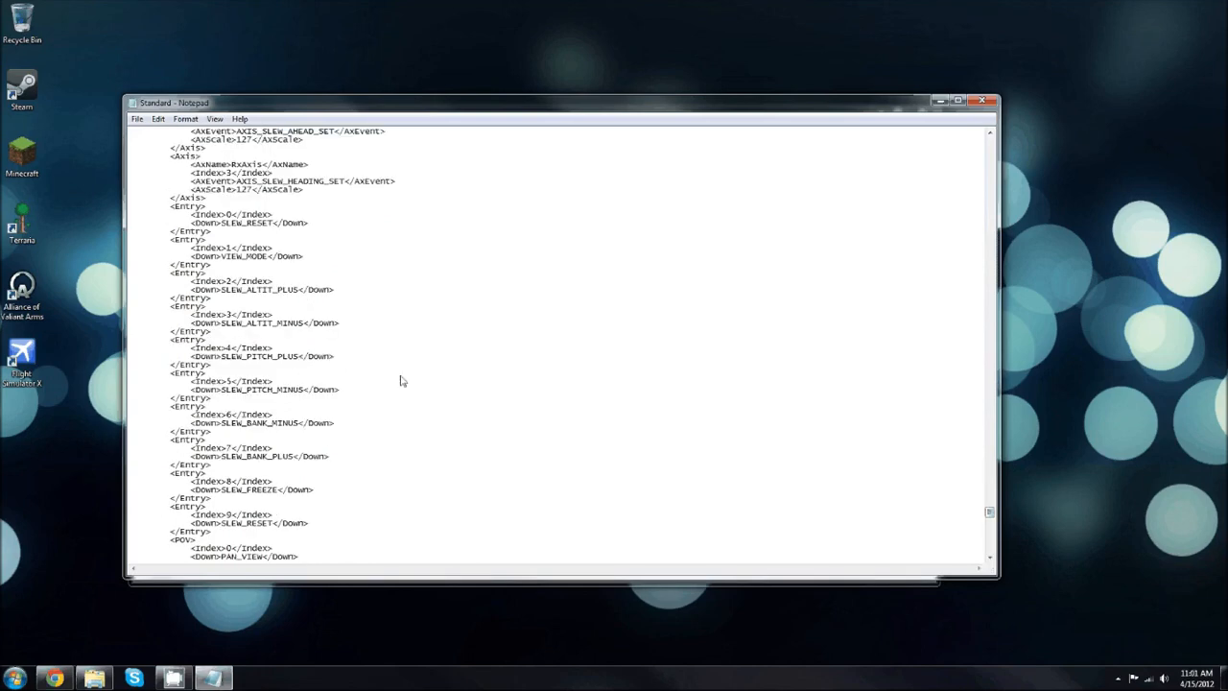
scroll(down, 3)
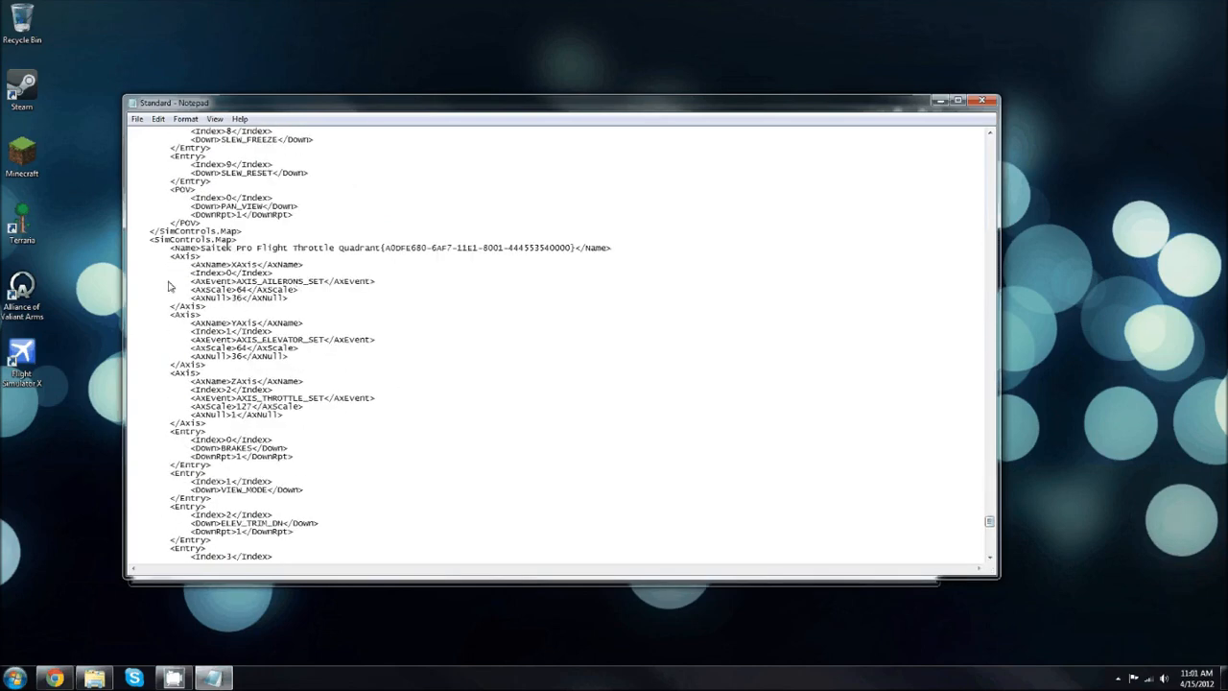
mouse_move(214, 254)
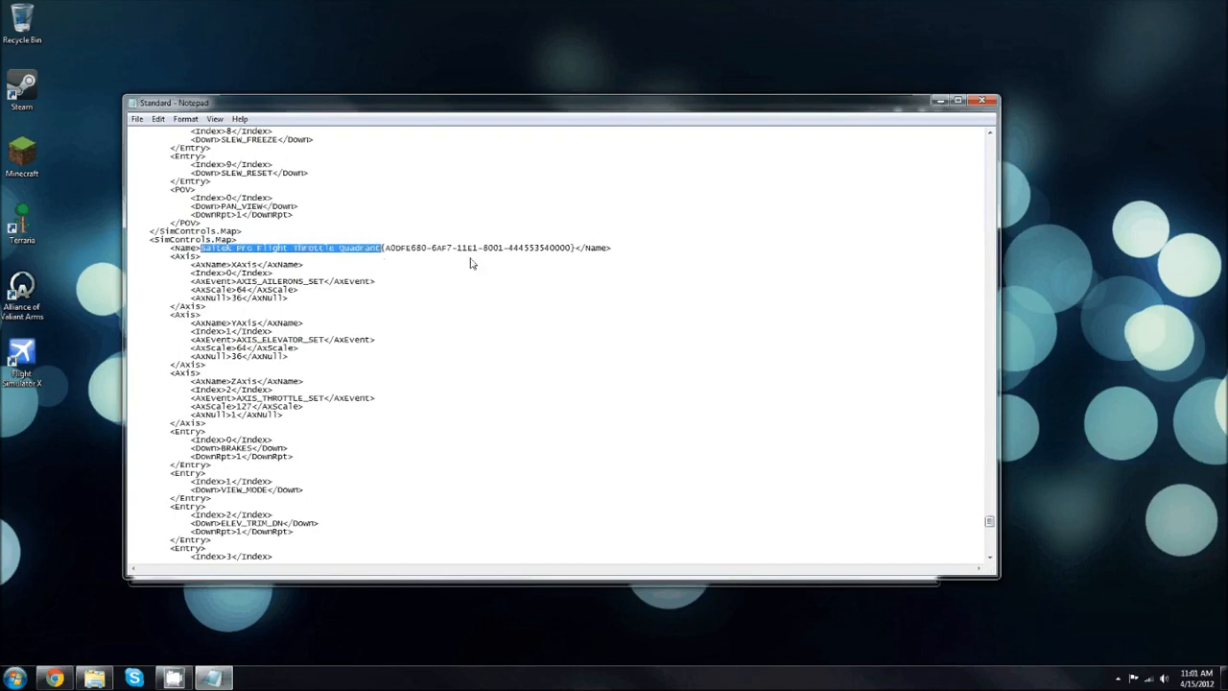
Edit the throttle quadrant's ZAxis <AxNull> value, changing 1 to 0.
click(206, 305)
text(0)
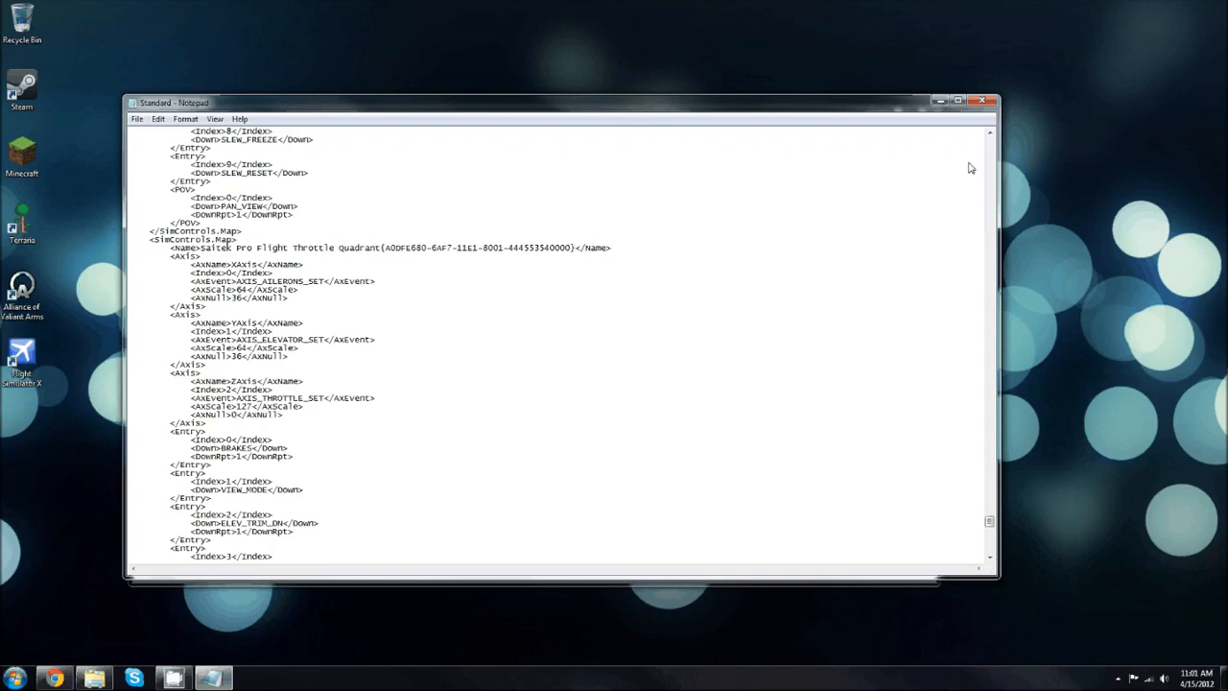
mouse_move(678, 193)
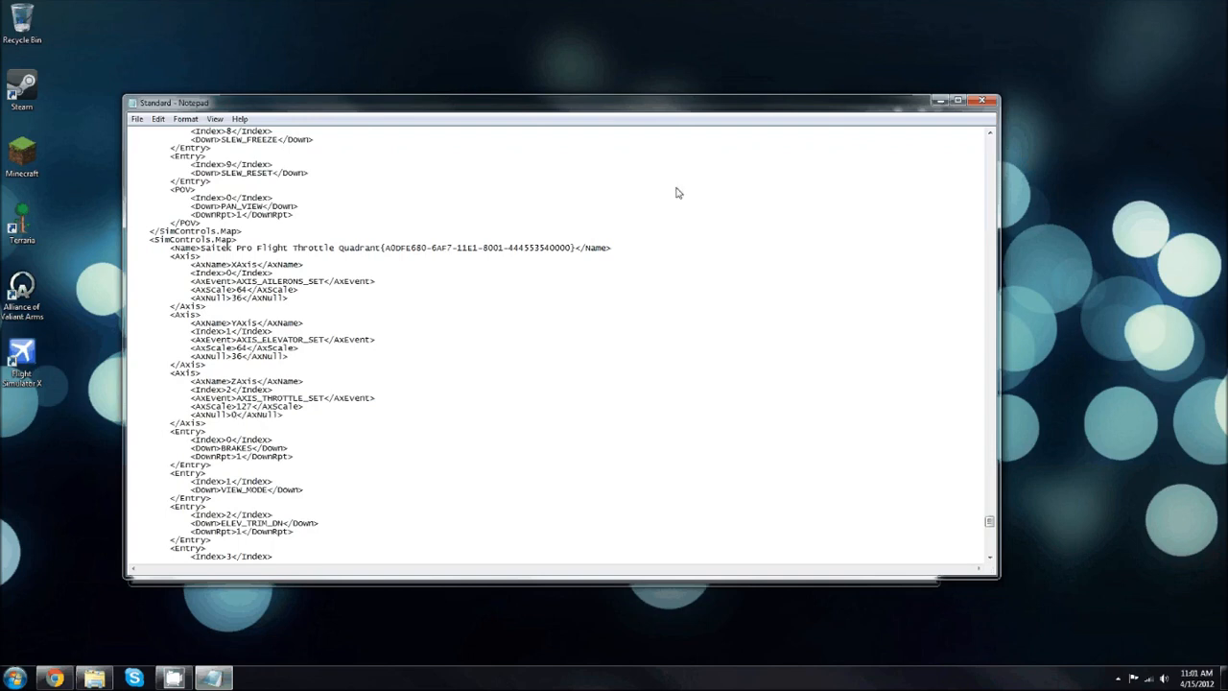
mouse_move(676, 199)
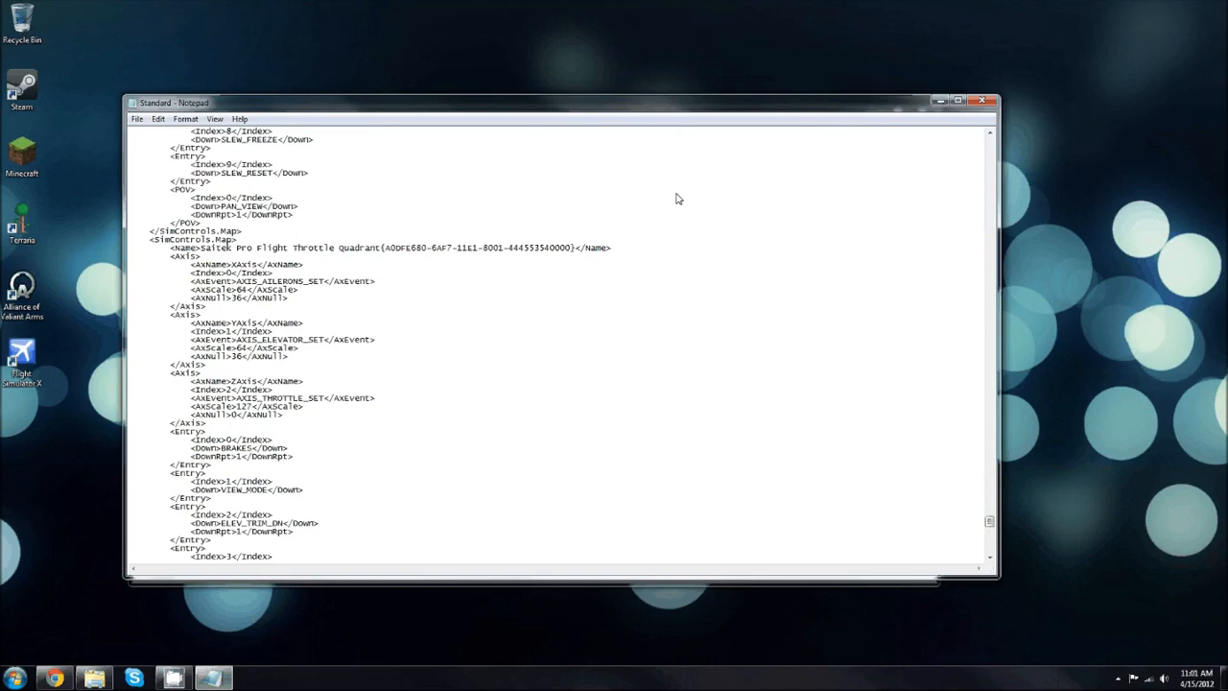